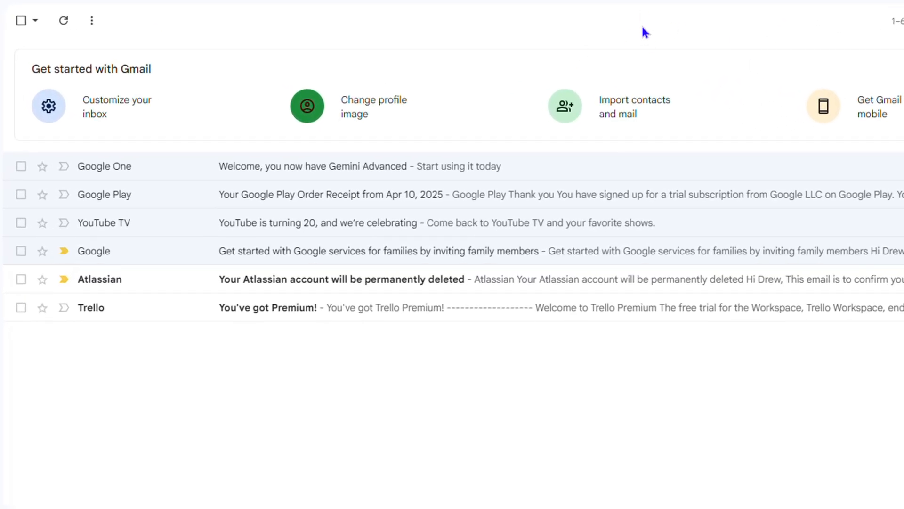
mouse_move(438, 236)
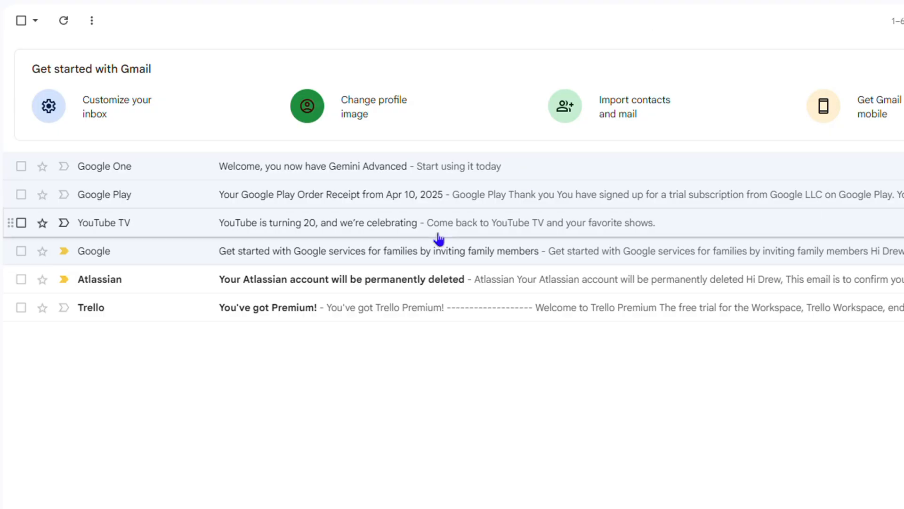
mouse_move(537, 45)
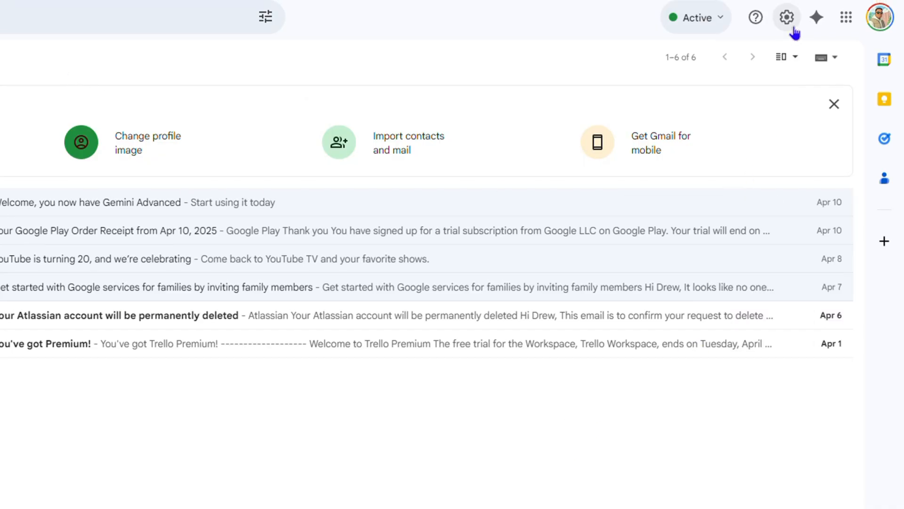
Reach Gmail's full settings page via the gear icon's Quick settings panel
click(785, 17)
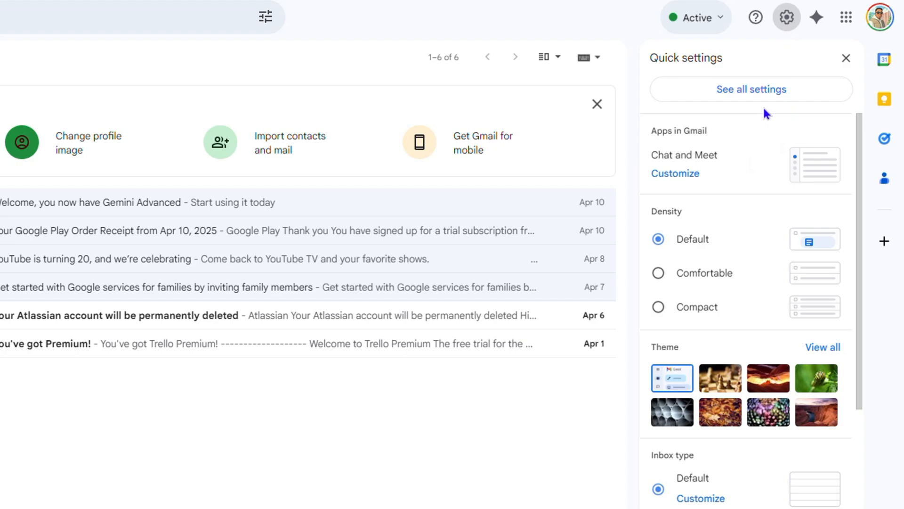
click(751, 89)
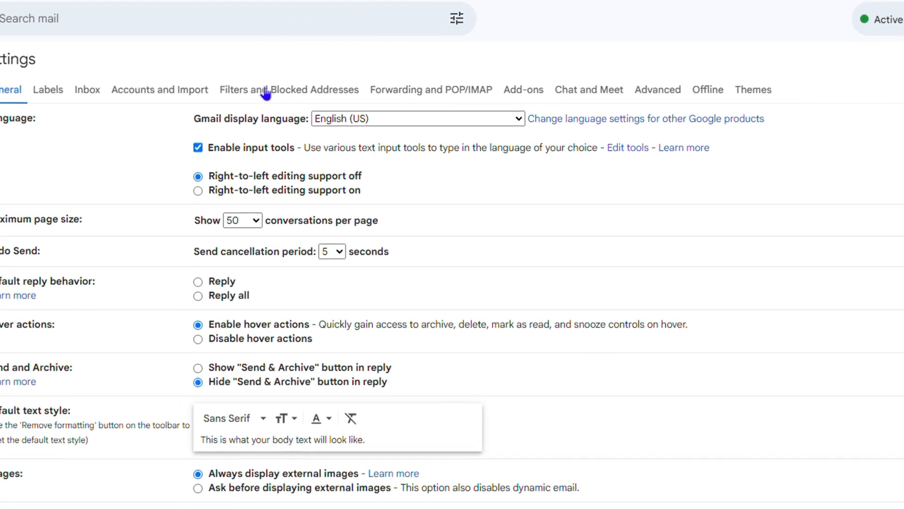
In Inbox settings, enable the Promotions, Social, Updates and Forums categories and save
click(87, 89)
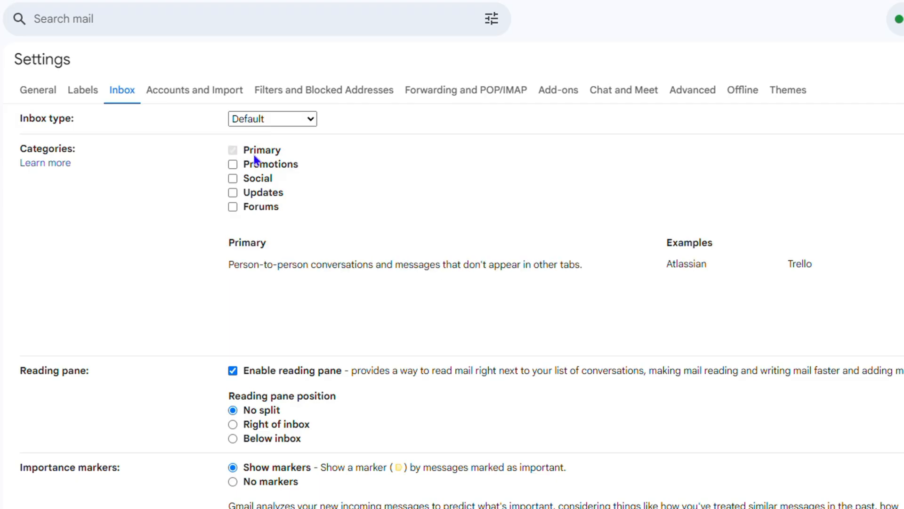
click(233, 164)
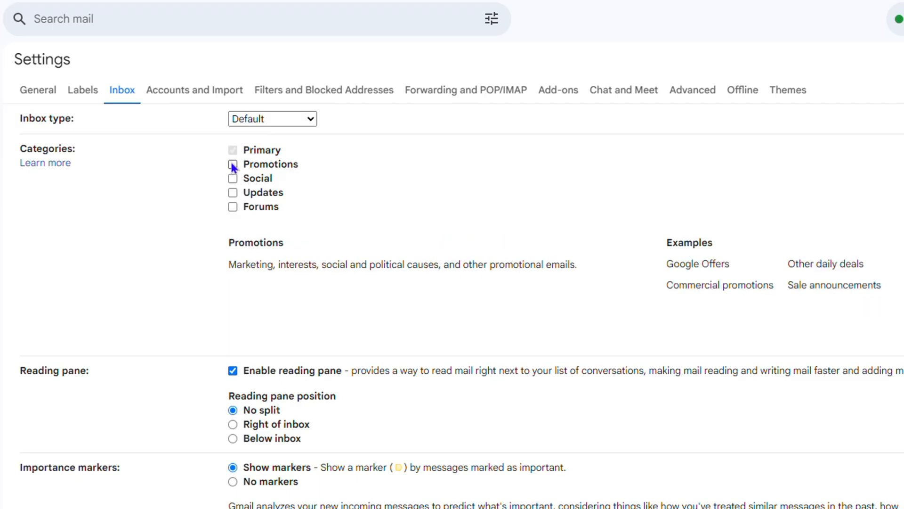
click(232, 164)
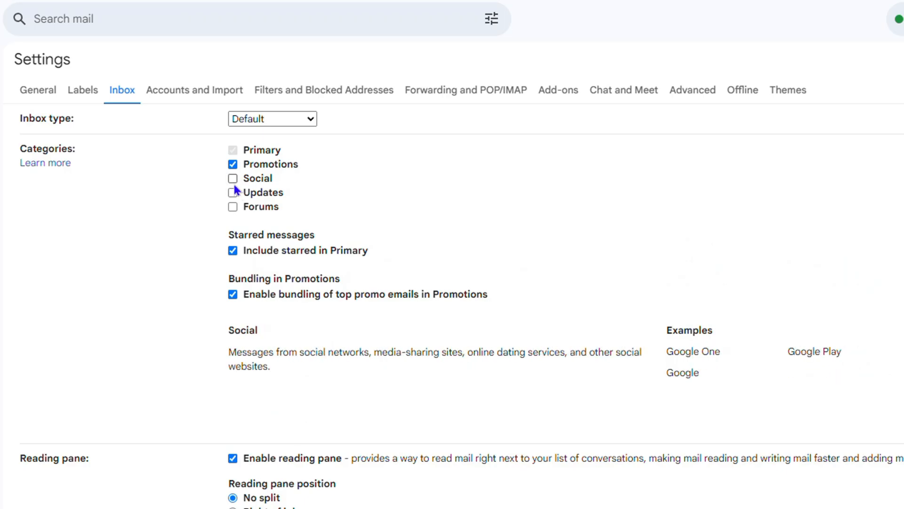
click(232, 192)
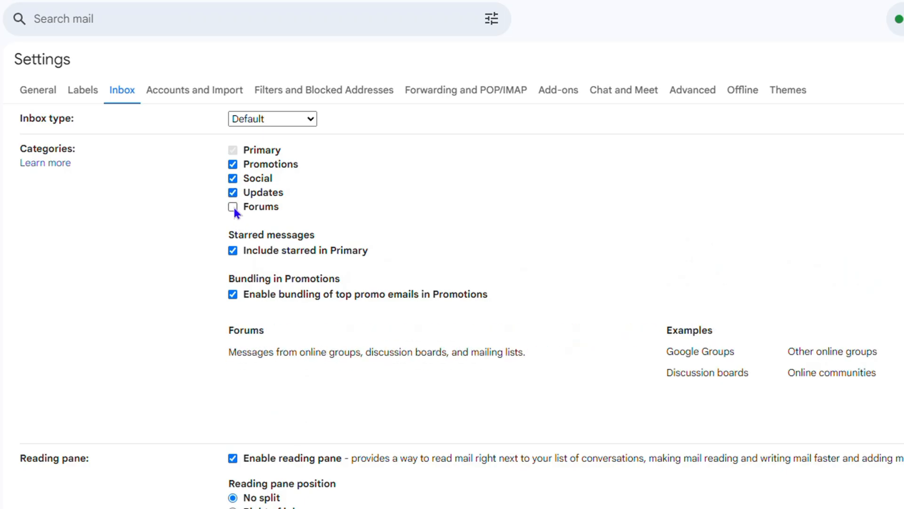
click(233, 207)
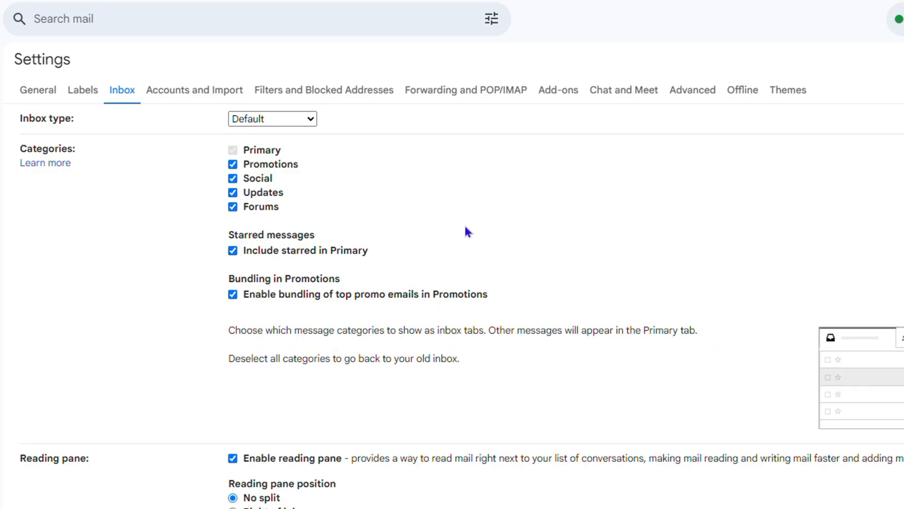
scroll(down, 3)
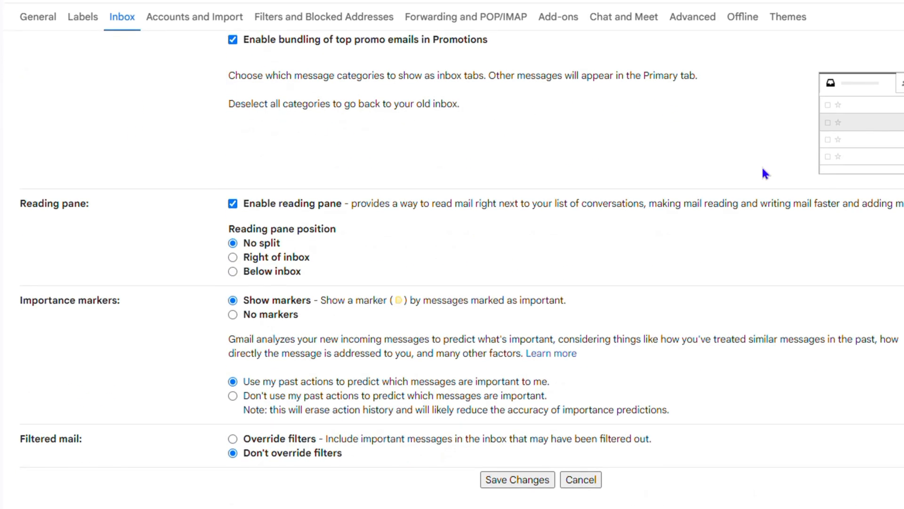
click(517, 479)
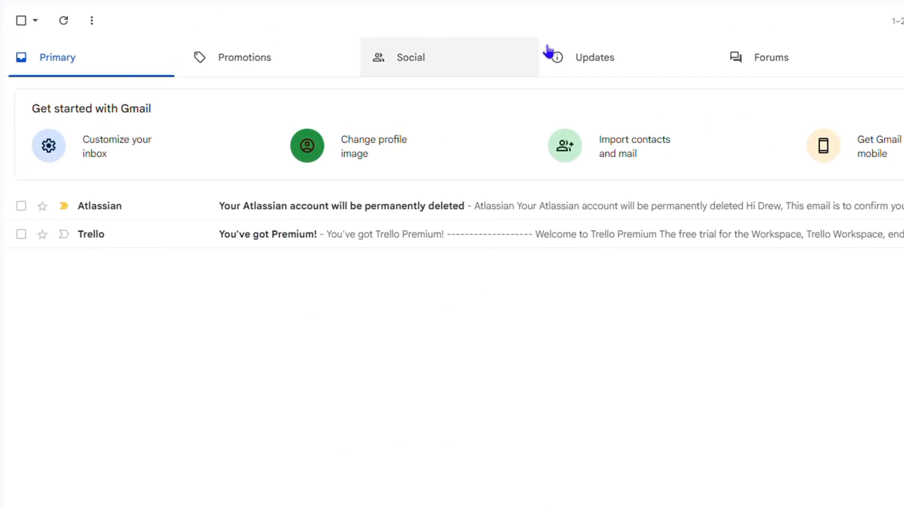
Review the new Promotions, Updates, Social and Forums inbox tabs in turn
click(245, 57)
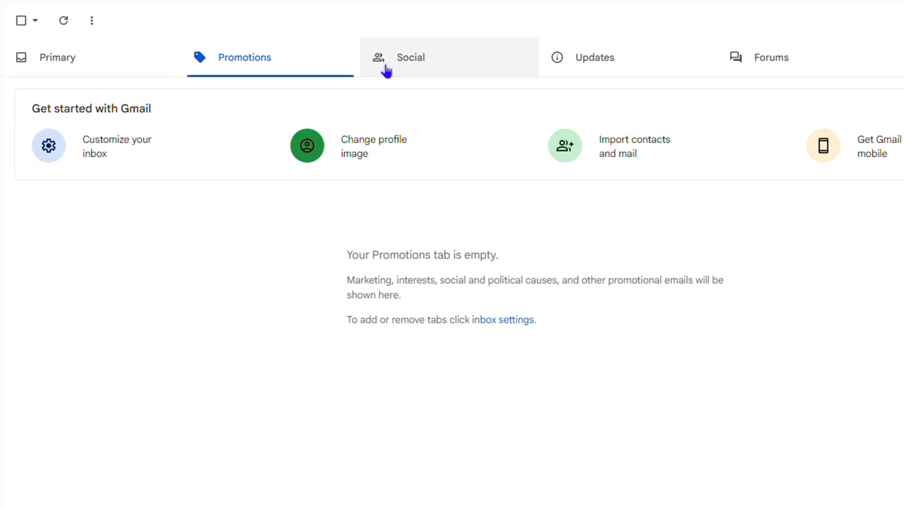
click(594, 57)
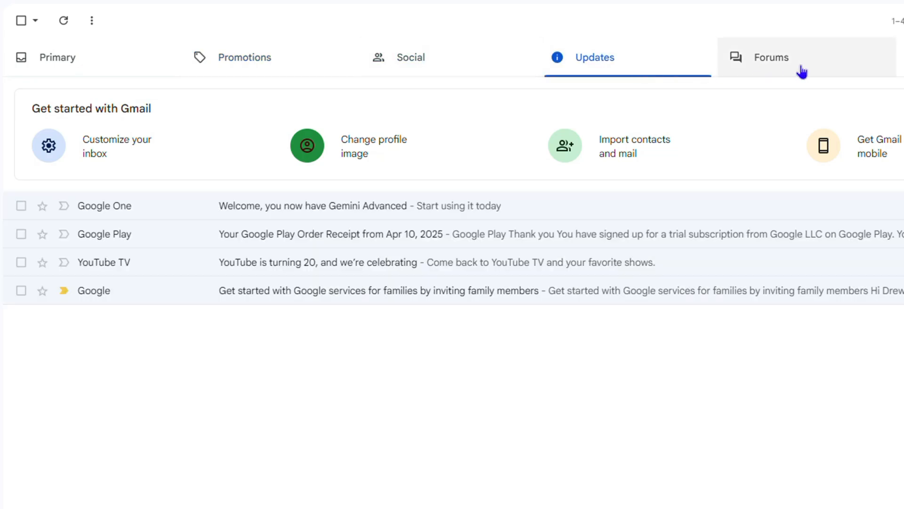
mouse_move(411, 58)
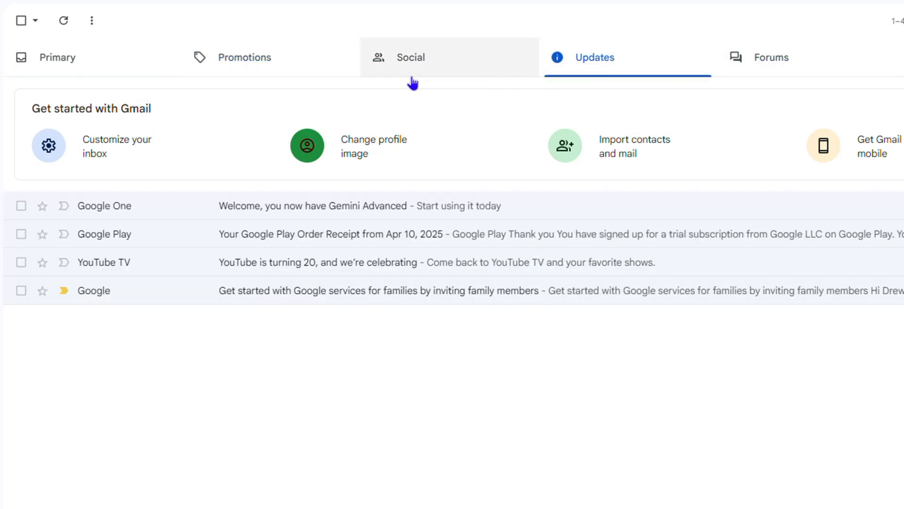
click(410, 58)
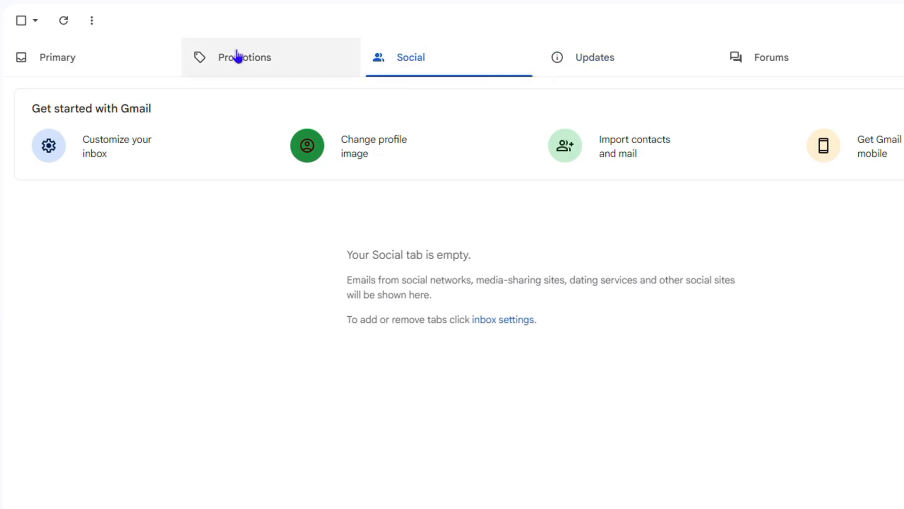
click(771, 57)
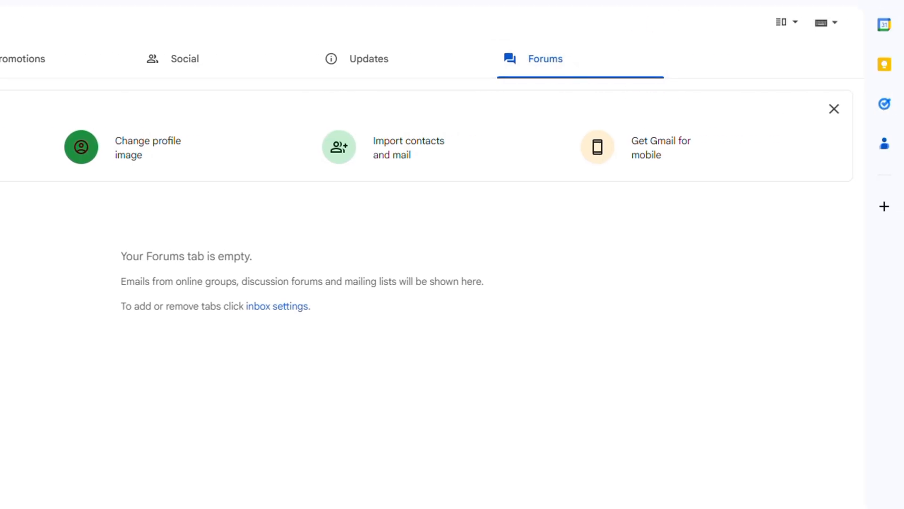
Return to the Inbox settings section to drop the Forums category
click(785, 18)
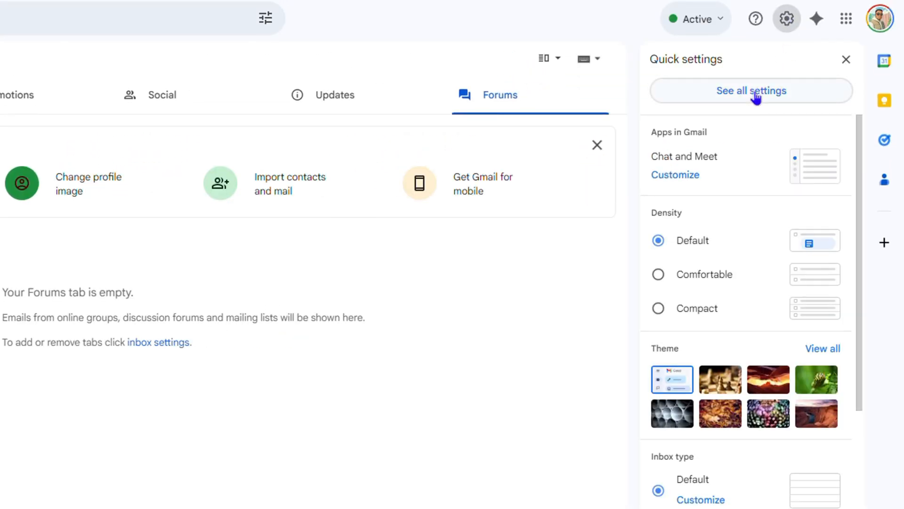
click(751, 90)
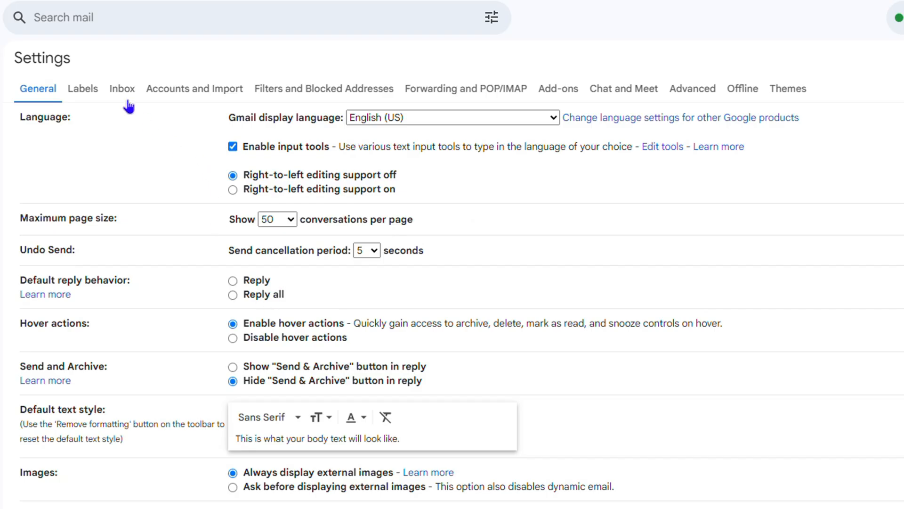
click(121, 88)
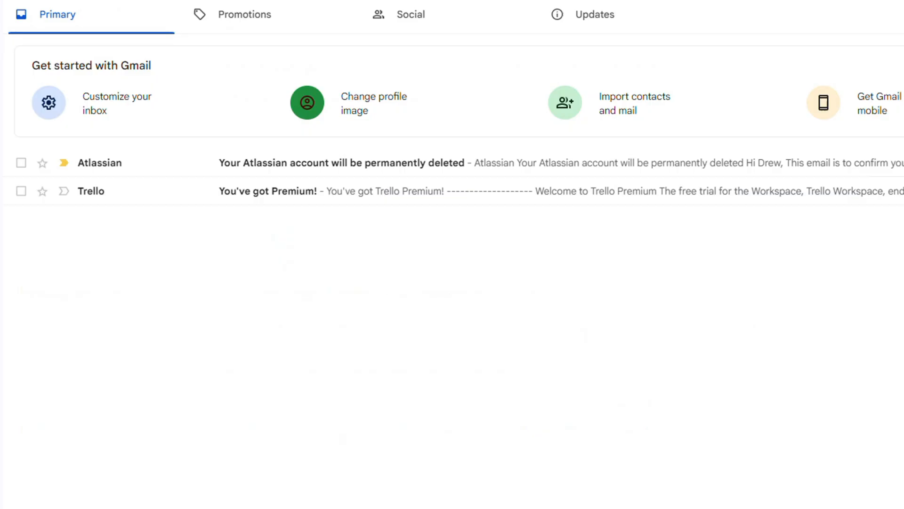
mouse_move(363, 147)
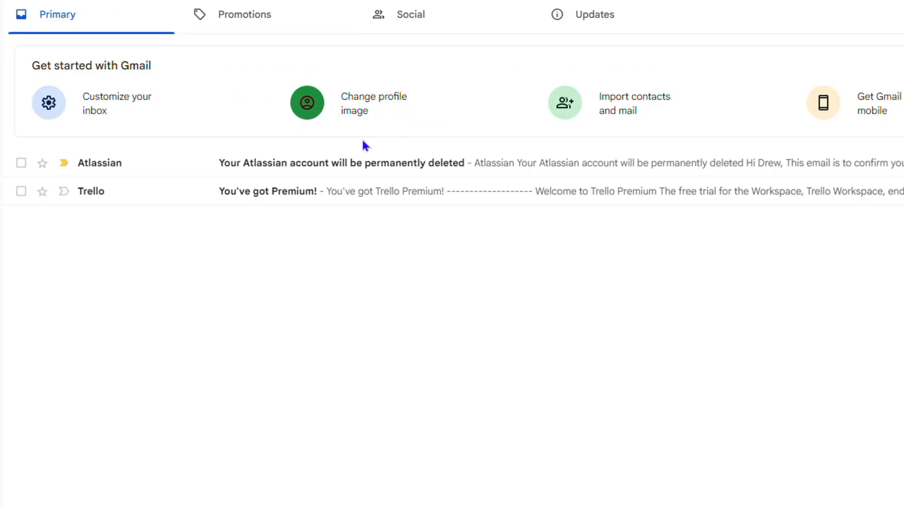